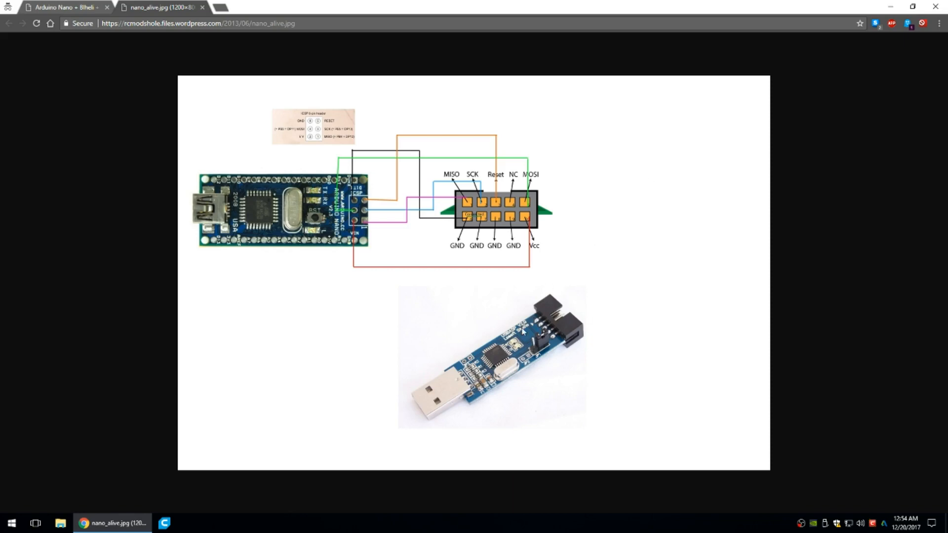
{"action": "mouse_move", "coordinate": [608, 267]}
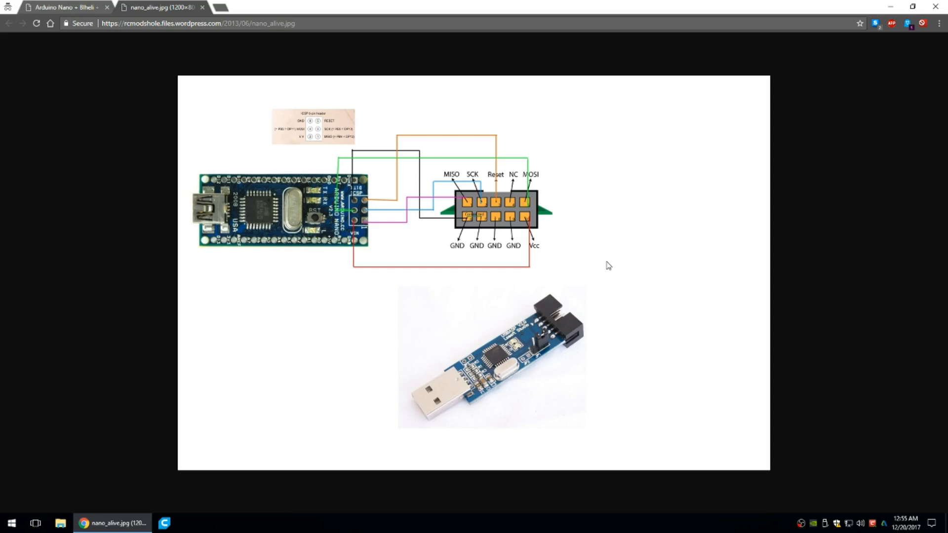
{"action": "mouse_move", "coordinate": [474, 189]}
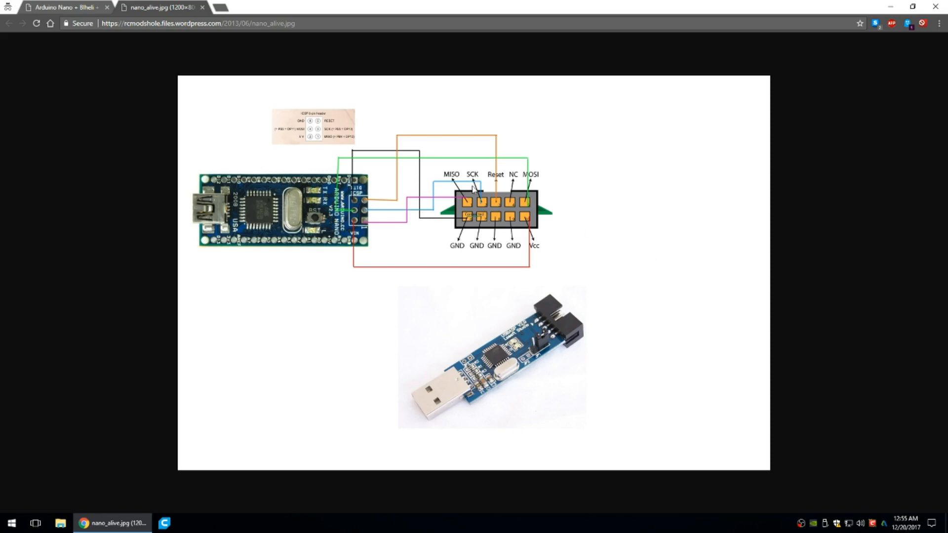
{"action": "mouse_move", "coordinate": [555, 300]}
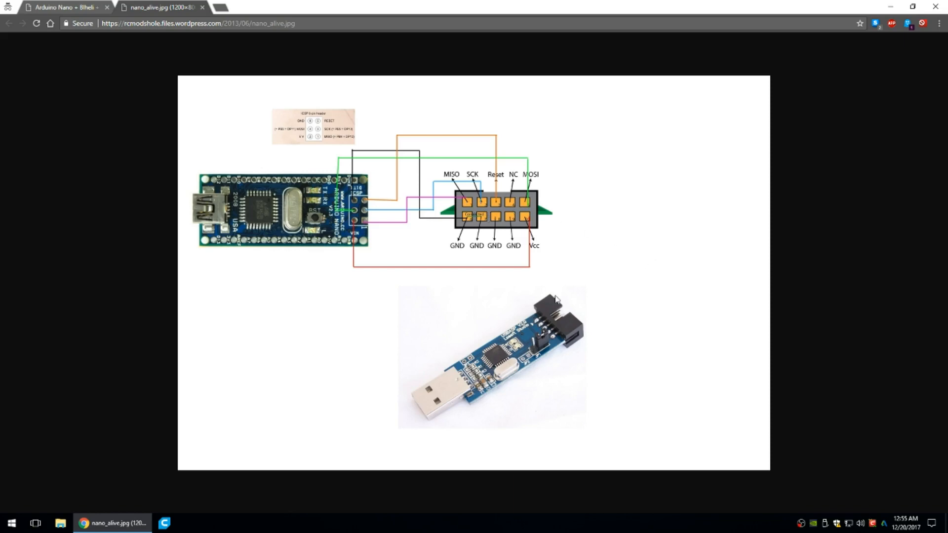
{"action": "mouse_move", "coordinate": [354, 224]}
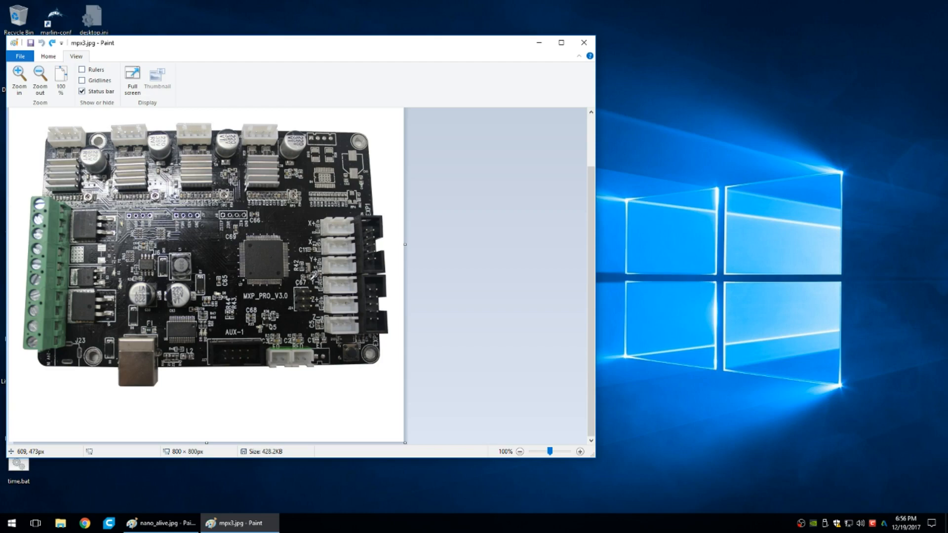
{"action": "mouse_move", "coordinate": [309, 275]}
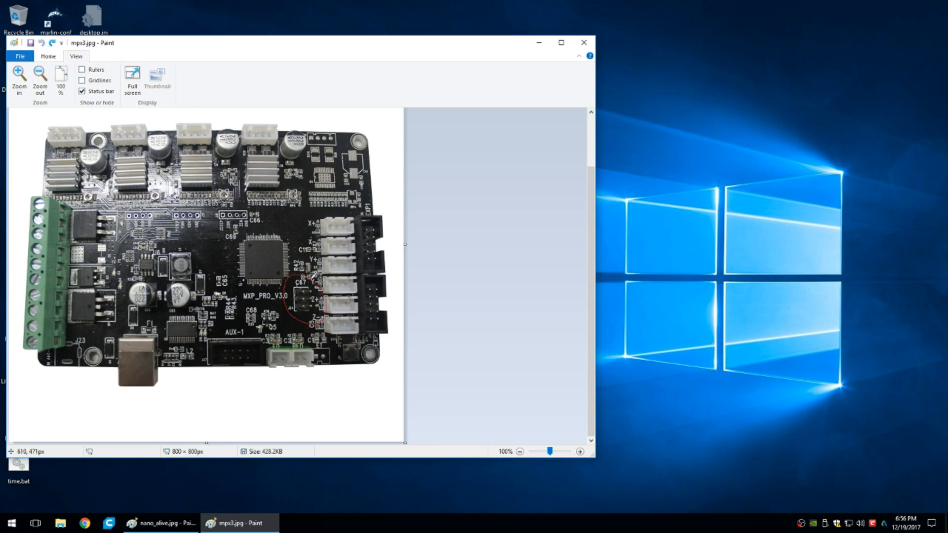
{"action": "mouse_move", "coordinate": [302, 297]}
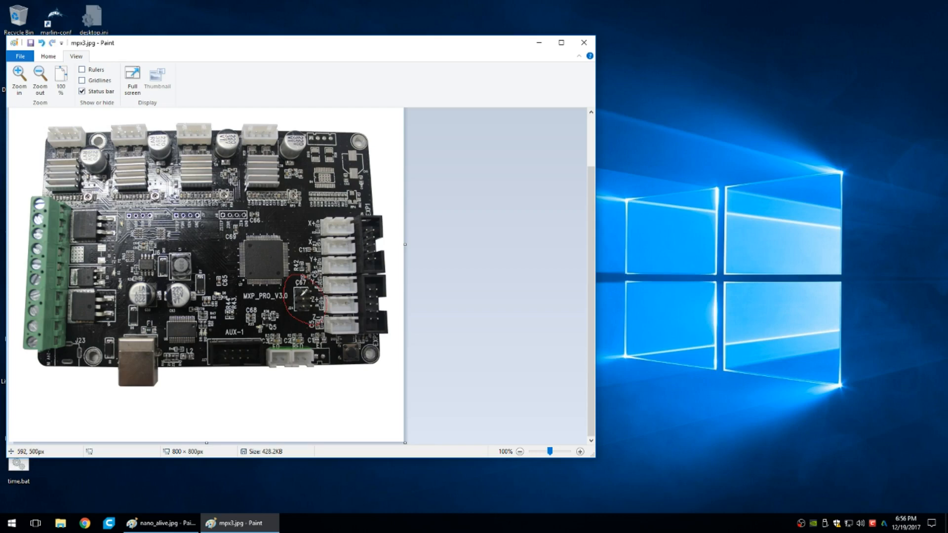
{"action": "mouse_move", "coordinate": [307, 296]}
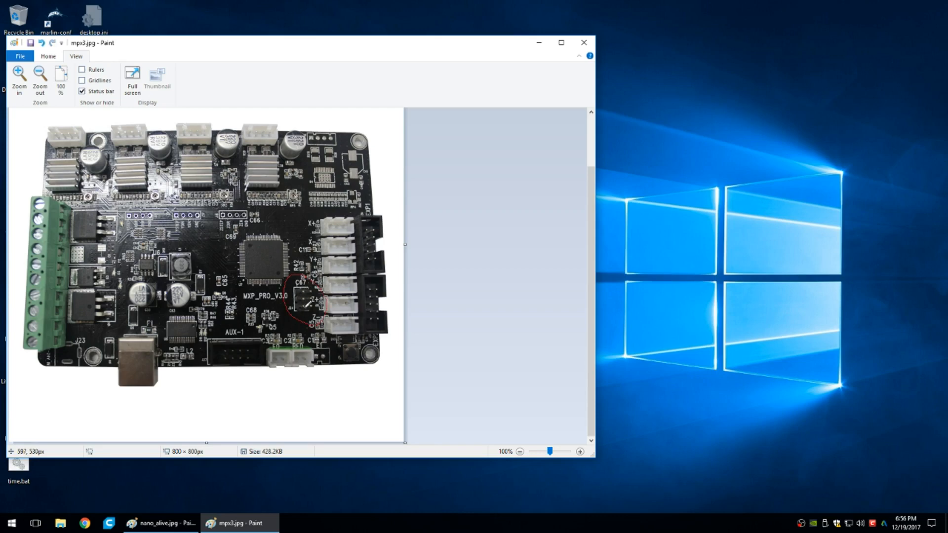
{"action": "mouse_move", "coordinate": [311, 302]}
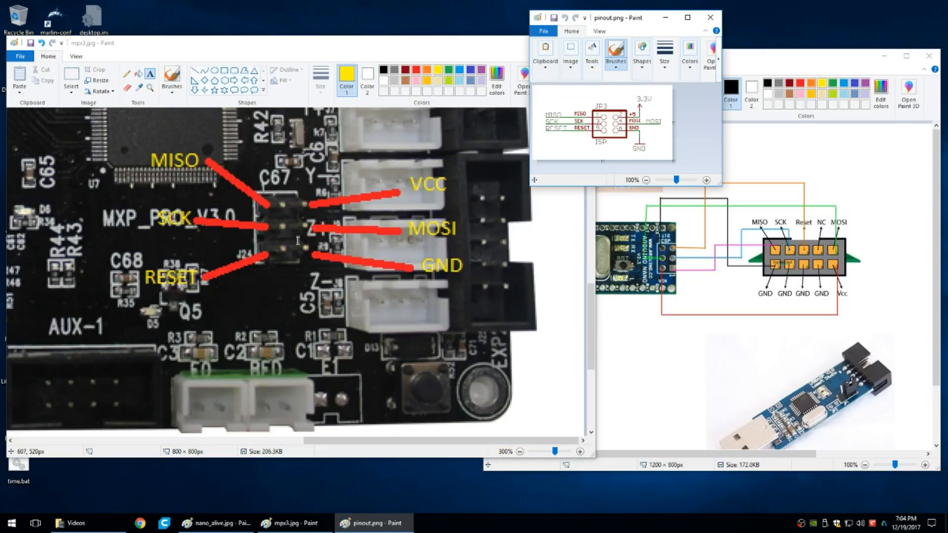
{"action": "mouse_move", "coordinate": [296, 232]}
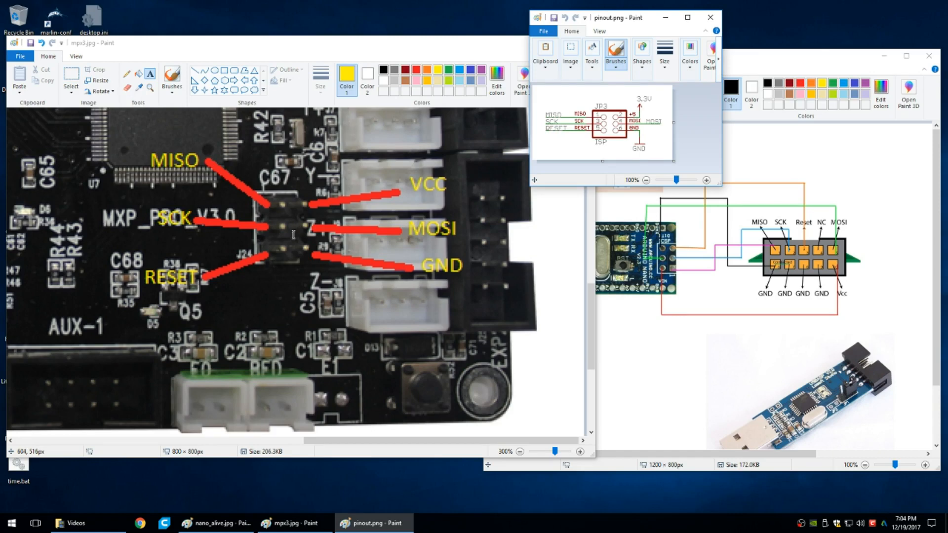
{"action": "mouse_move", "coordinate": [253, 187]}
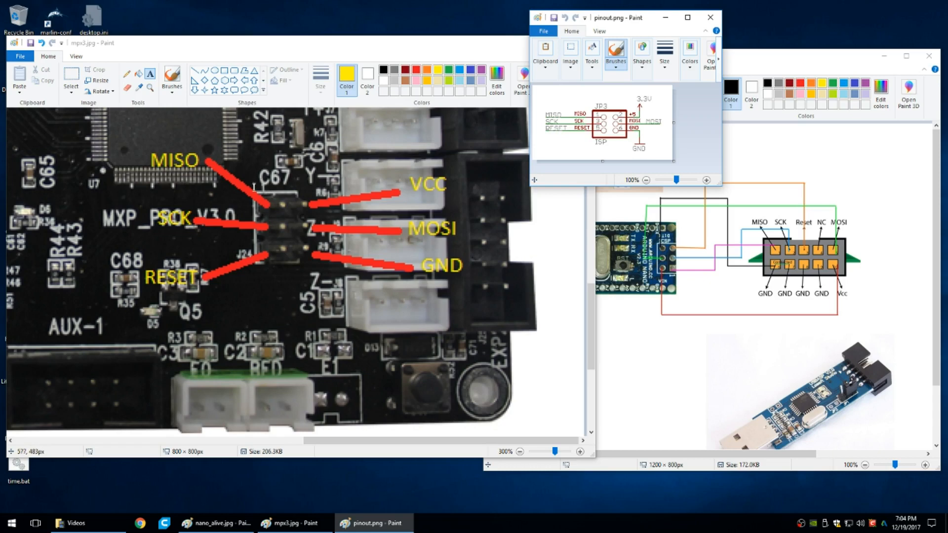
{"action": "mouse_move", "coordinate": [266, 190]}
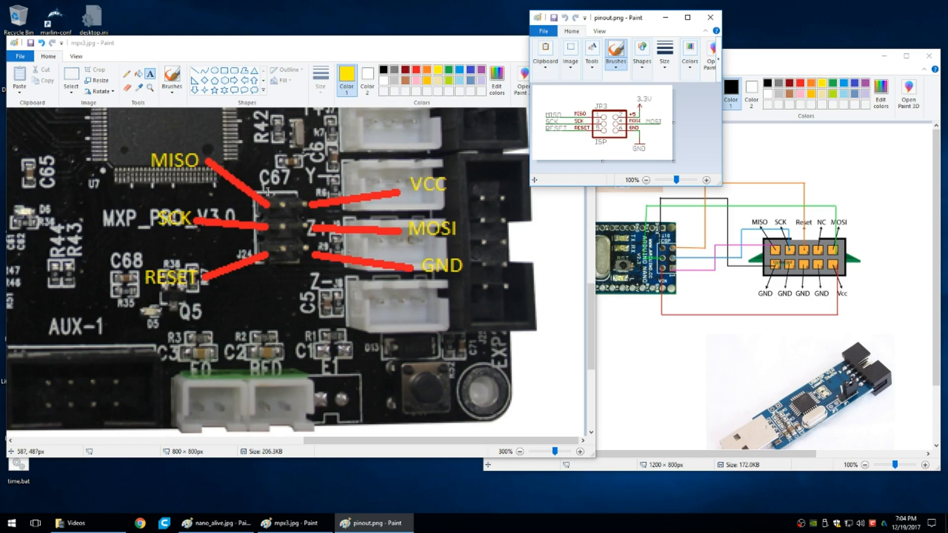
{"action": "mouse_move", "coordinate": [266, 190]}
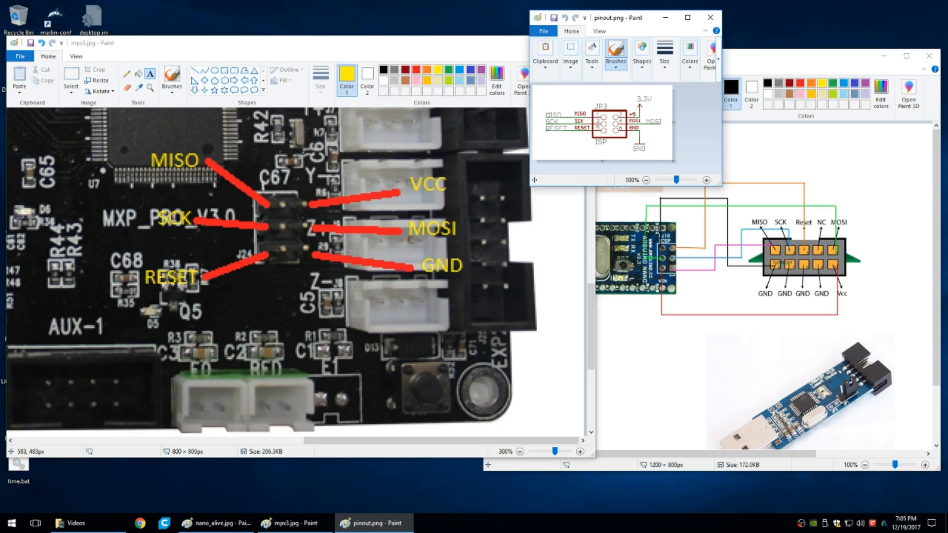
{"action": "mouse_move", "coordinate": [281, 205]}
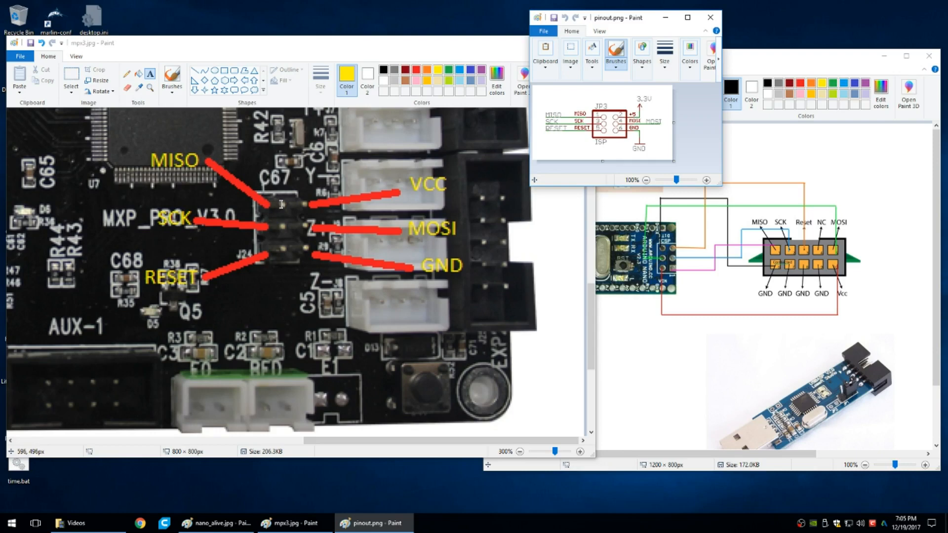
{"action": "mouse_move", "coordinate": [187, 154]}
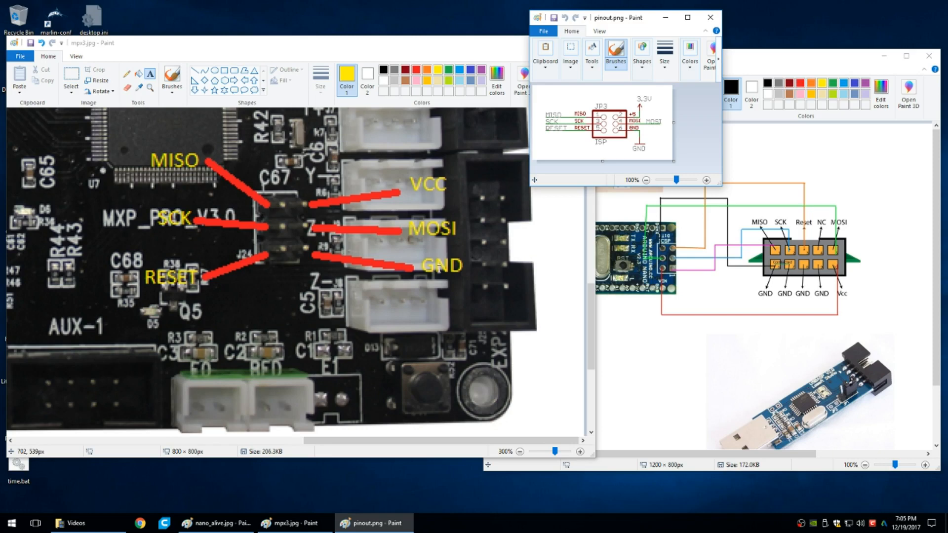
{"action": "mouse_move", "coordinate": [161, 260]}
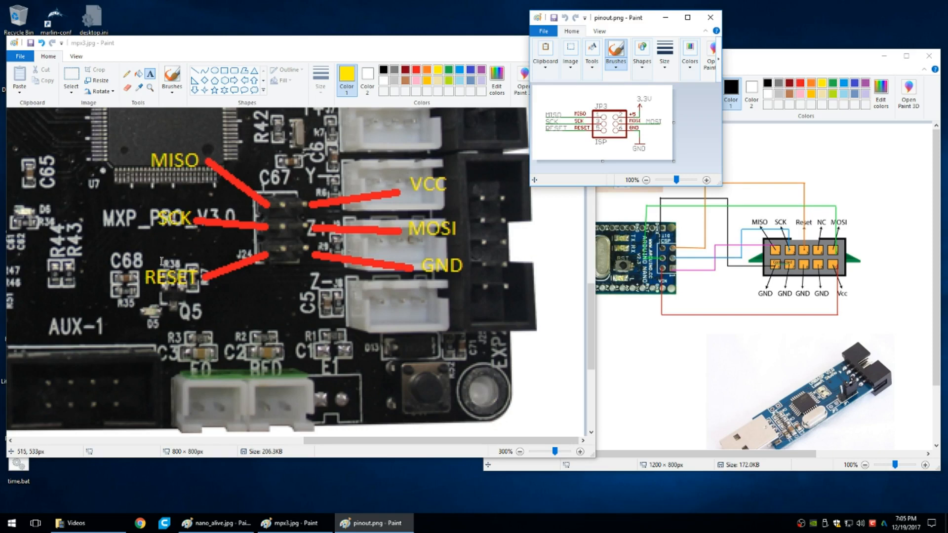
{"action": "mouse_move", "coordinate": [442, 232]}
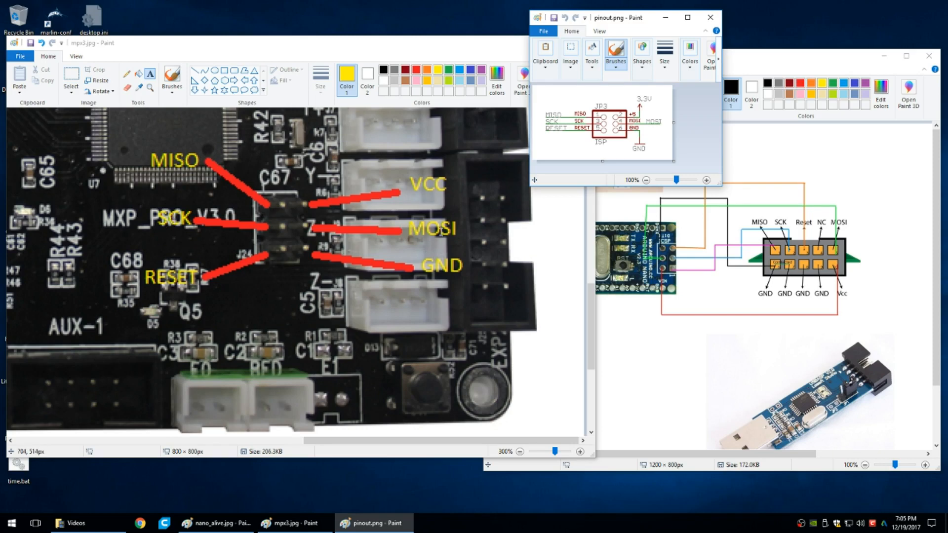
{"action": "mouse_move", "coordinate": [475, 179]}
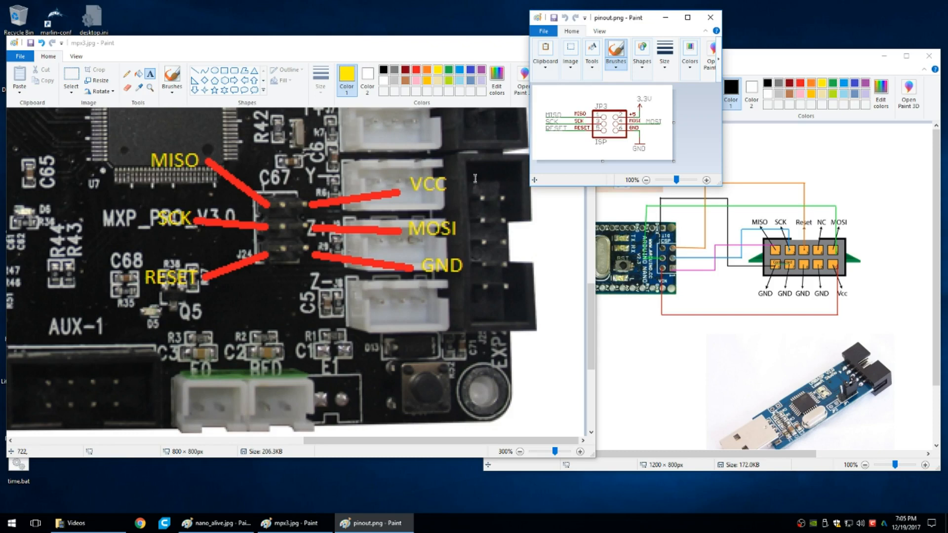
{"action": "mouse_move", "coordinate": [626, 20]}
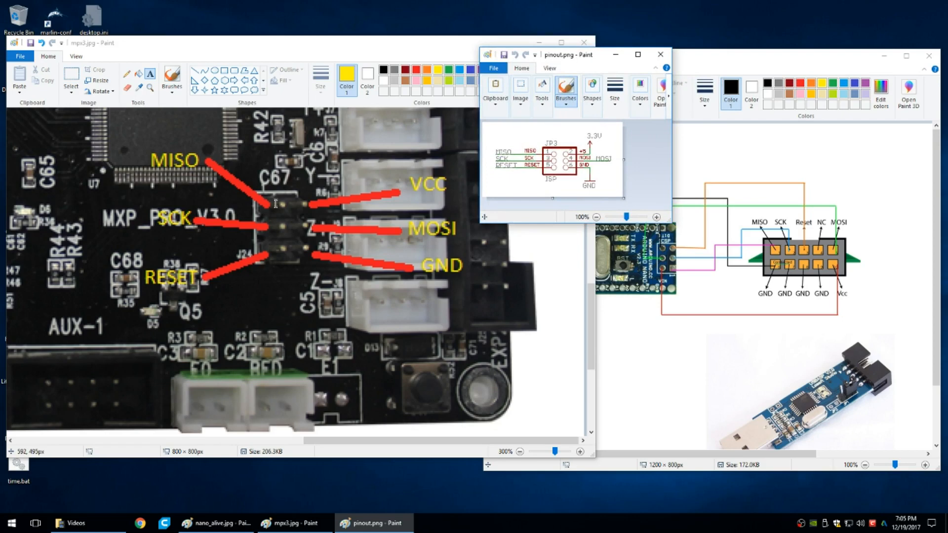
{"action": "mouse_move", "coordinate": [307, 204]}
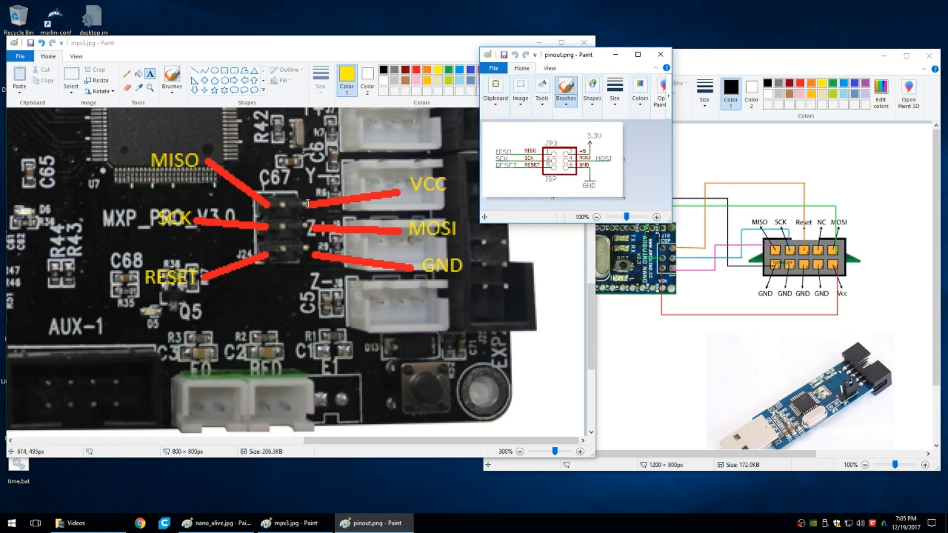
{"action": "mouse_move", "coordinate": [429, 181]}
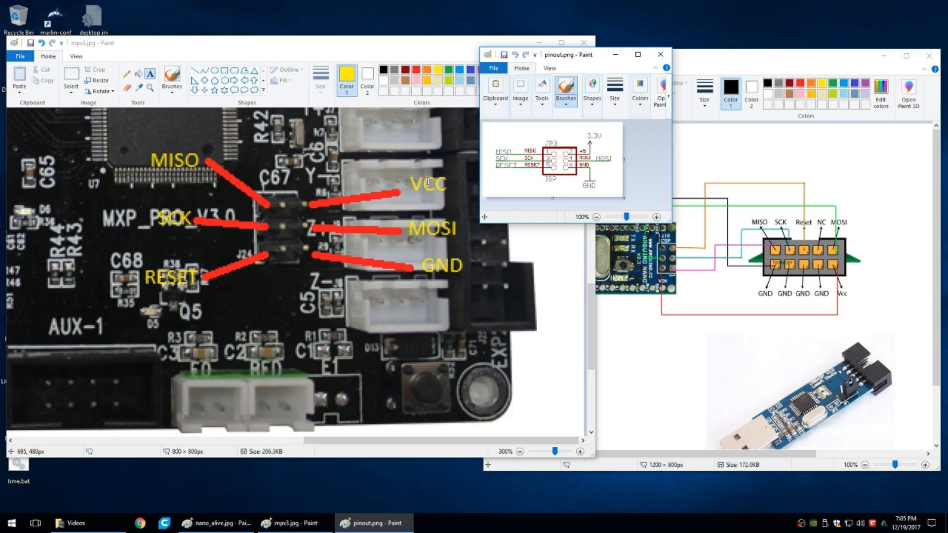
{"action": "mouse_move", "coordinate": [282, 228]}
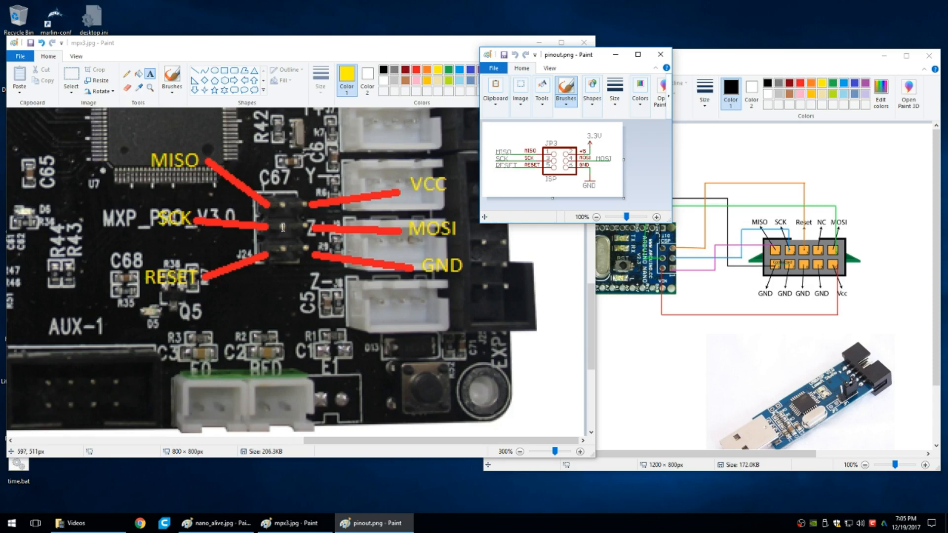
{"action": "mouse_move", "coordinate": [281, 227]}
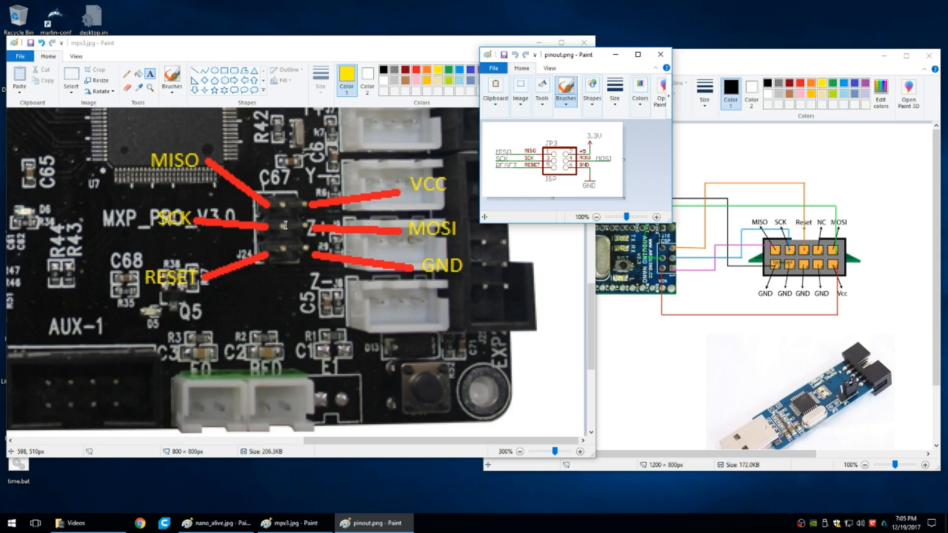
{"action": "mouse_move", "coordinate": [432, 227]}
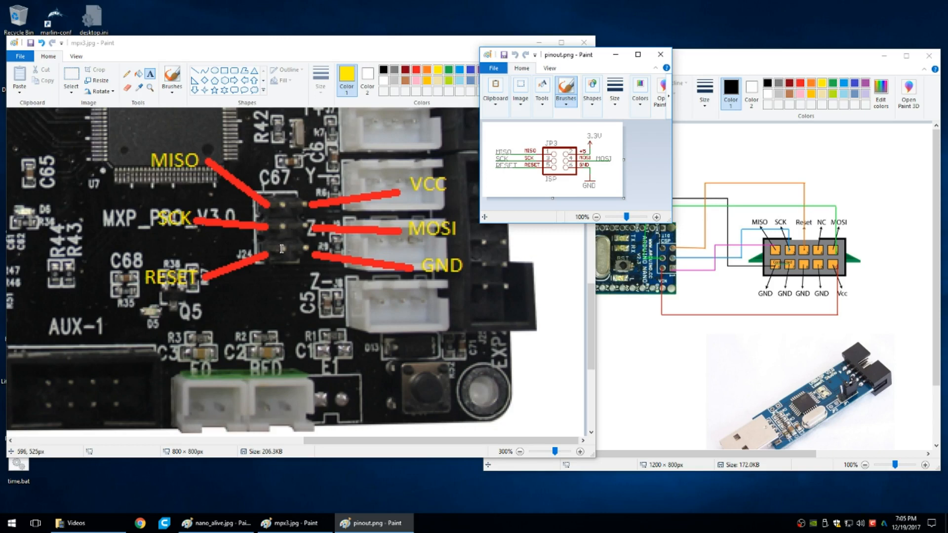
{"action": "mouse_move", "coordinate": [309, 249]}
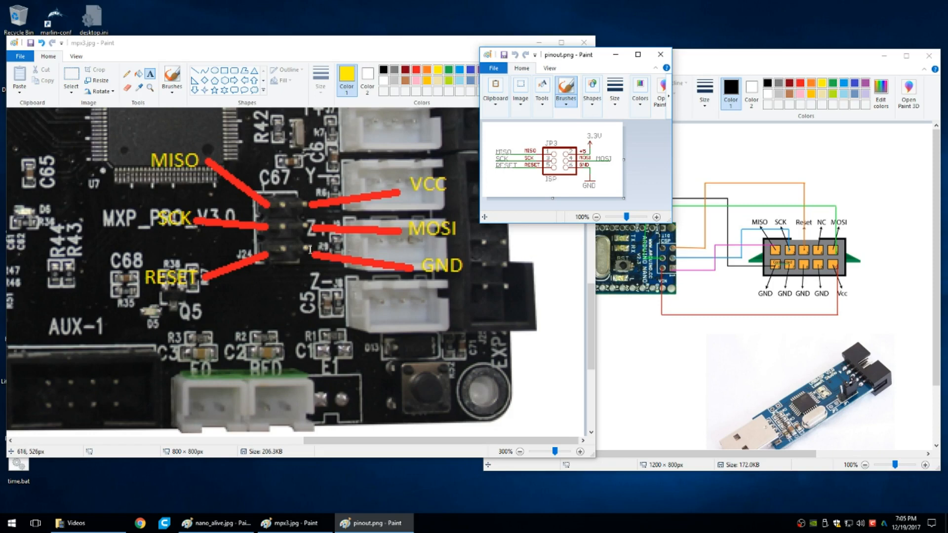
- Move the pinout.png Paint window between the other two reference windows
{"action": "left_click", "coordinate": [216, 523]}
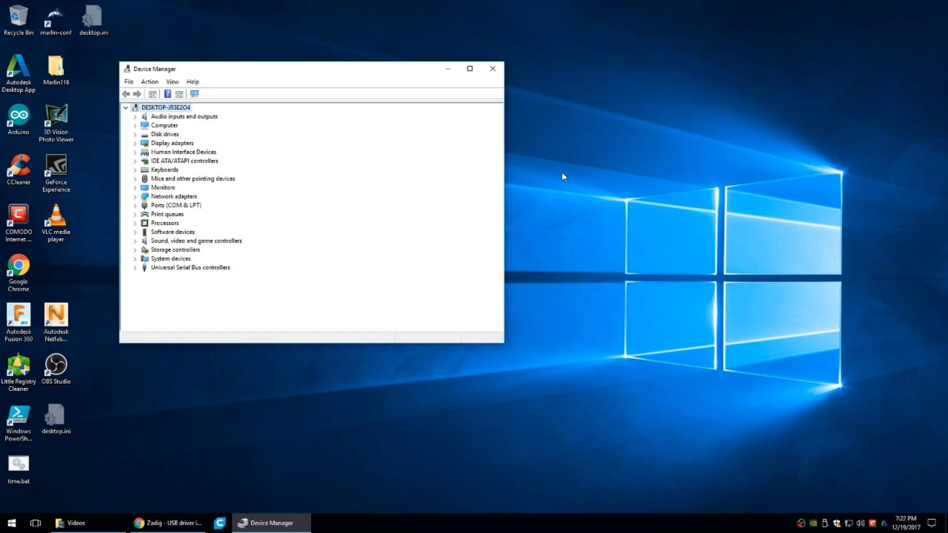
- Collapse and re-expand the computer node to reveal USBasp under Other devices
{"action": "left_click", "coordinate": [125, 107]}
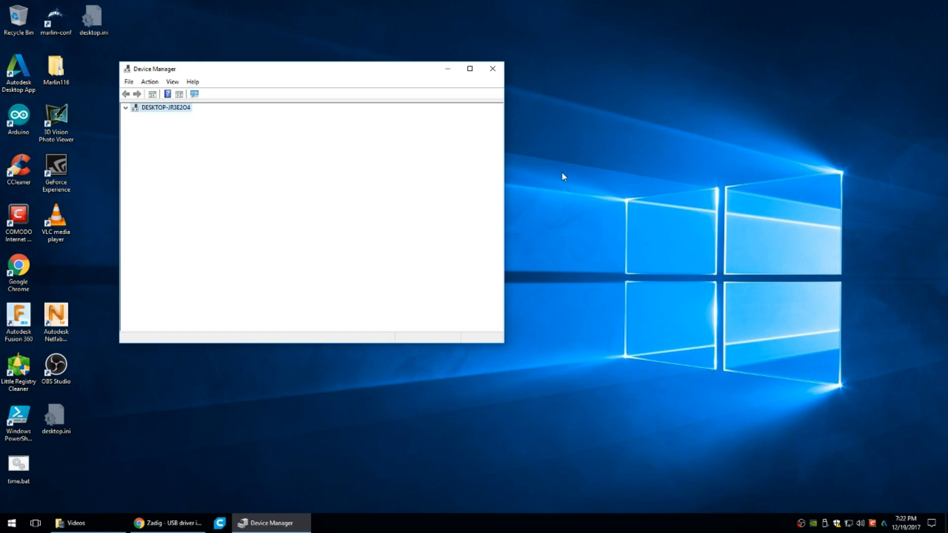
{"action": "left_click", "coordinate": [125, 107]}
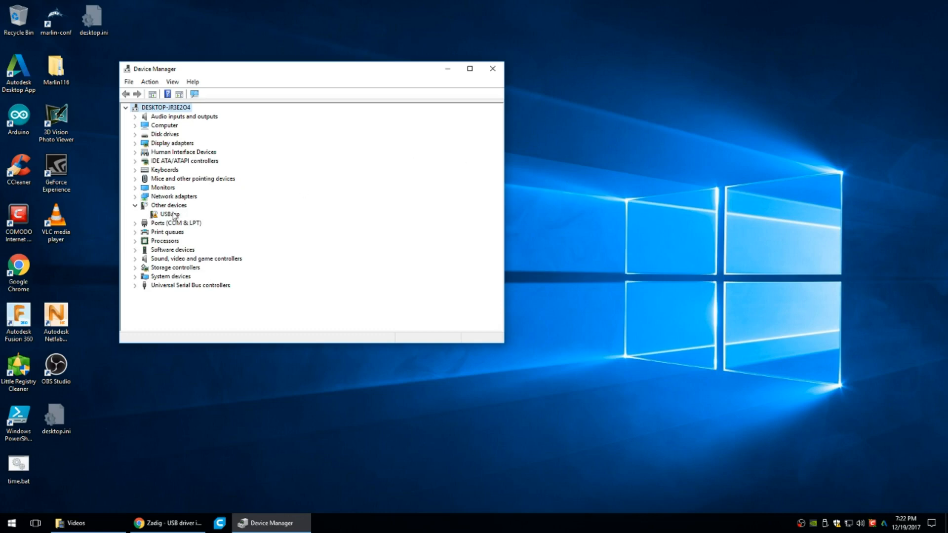
- Search automatically for a USBasp driver, then close the failure message and Properties
{"action": "double_click", "coordinate": [170, 213]}
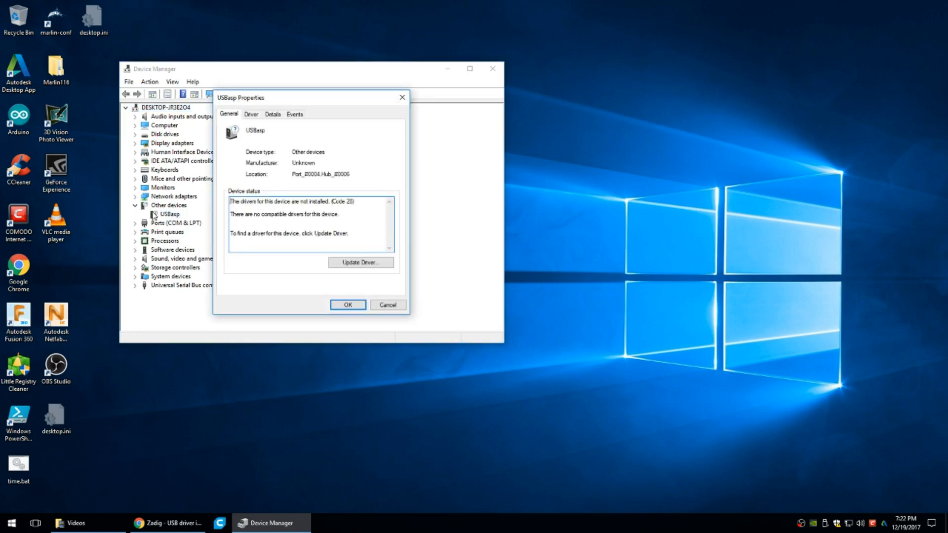
{"action": "mouse_move", "coordinate": [360, 262]}
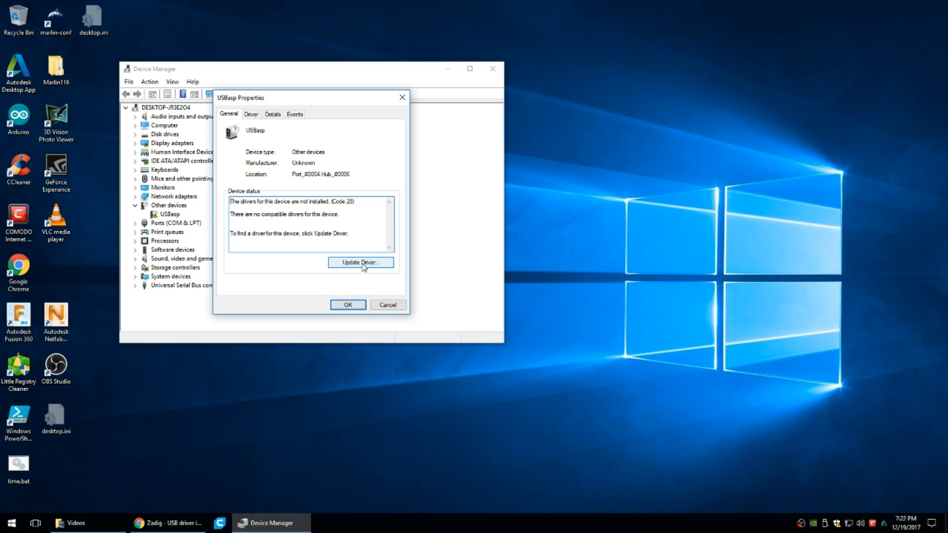
{"action": "left_click", "coordinate": [360, 262]}
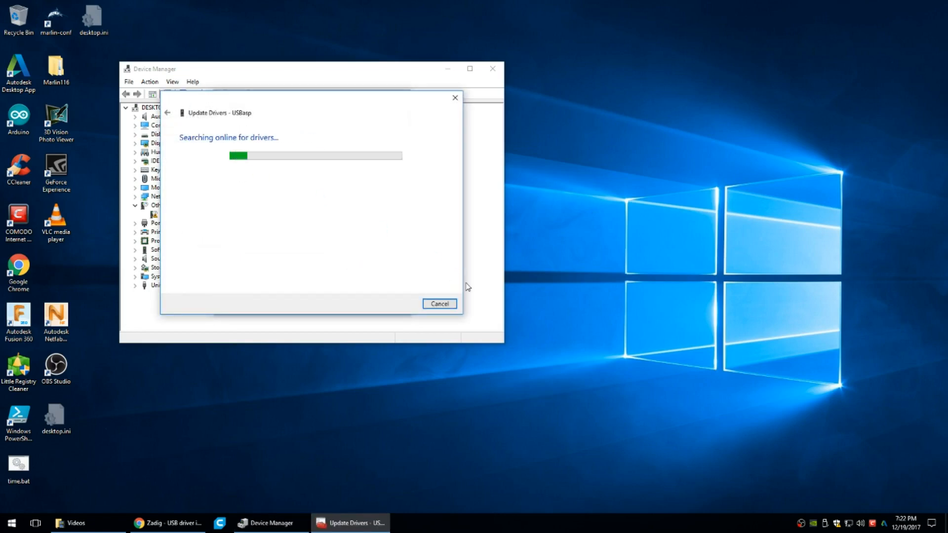
{"action": "mouse_move", "coordinate": [426, 269]}
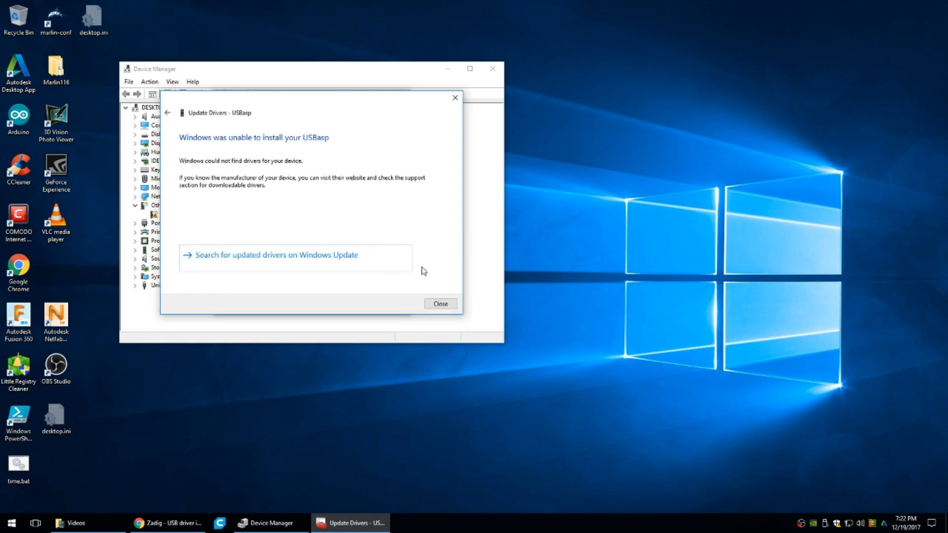
{"action": "mouse_move", "coordinate": [352, 181]}
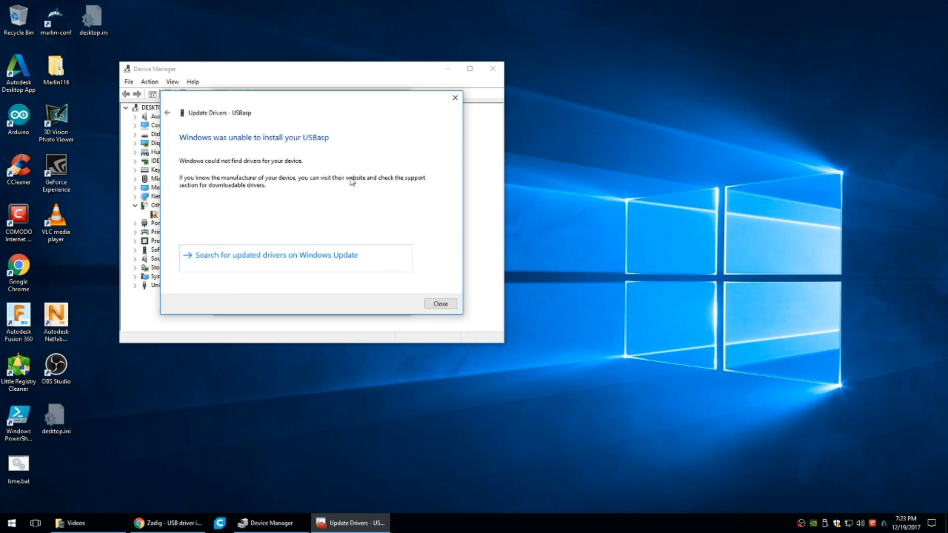
{"action": "left_click", "coordinate": [440, 304]}
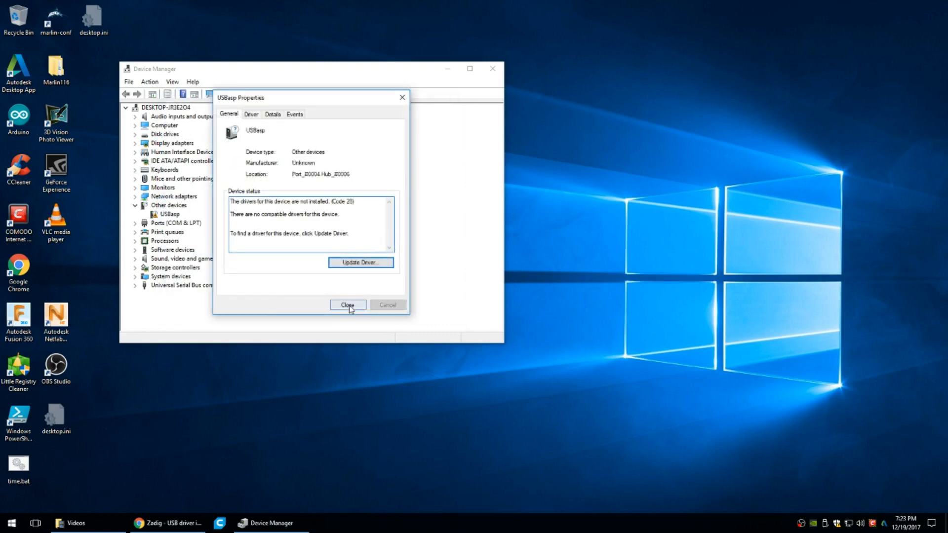
{"action": "left_click", "coordinate": [347, 305]}
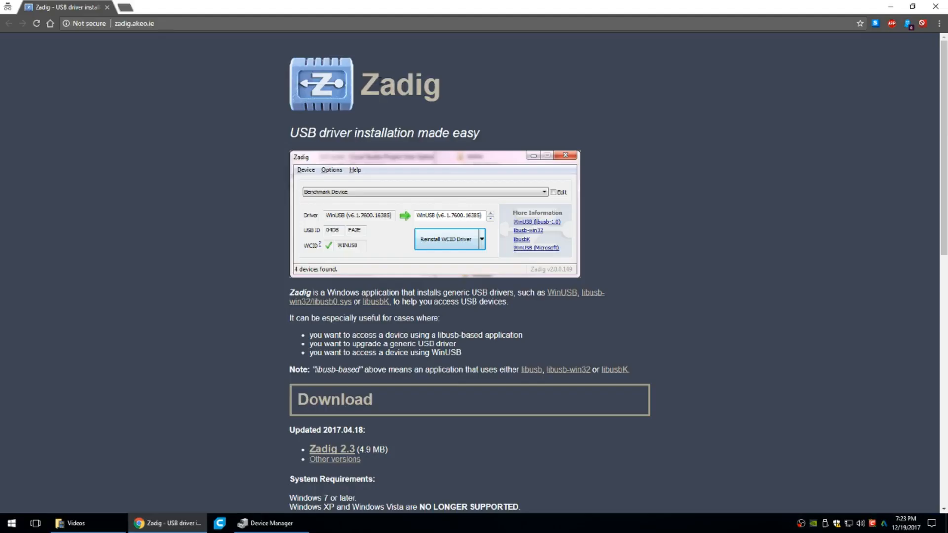
{"action": "mouse_move", "coordinate": [323, 389]}
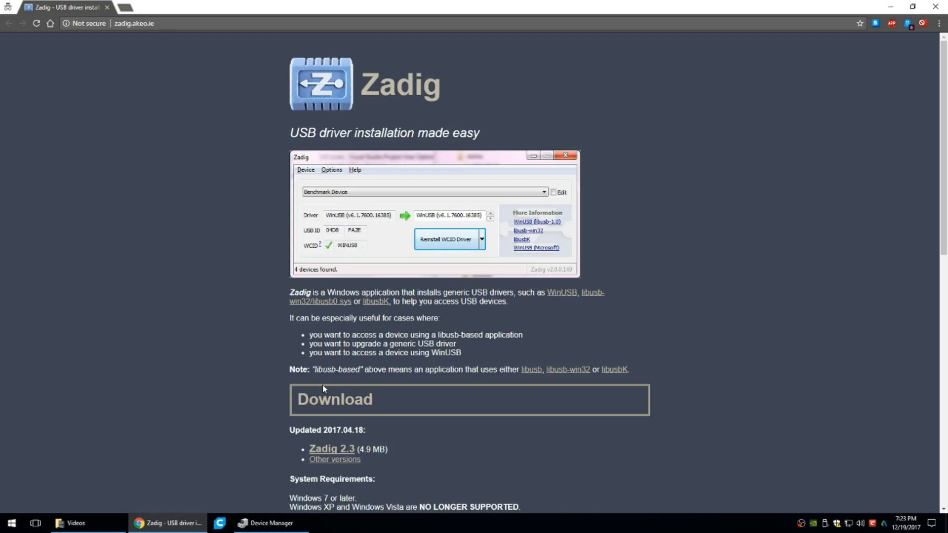
{"action": "mouse_move", "coordinate": [262, 321]}
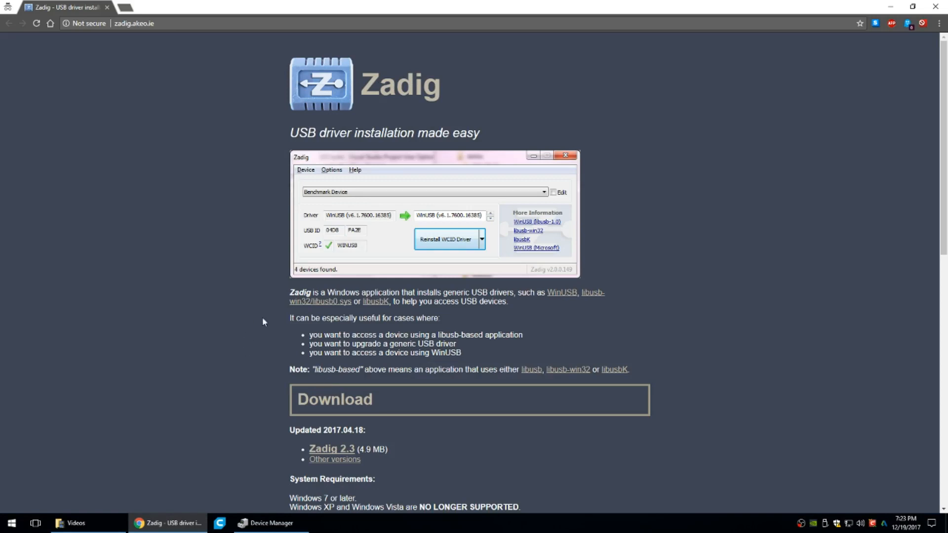
- Scroll zadig.akeo.ie down to the Zadig 2.3 download section
{"action": "scroll", "scroll_direction": "down", "scroll_amount": 3}
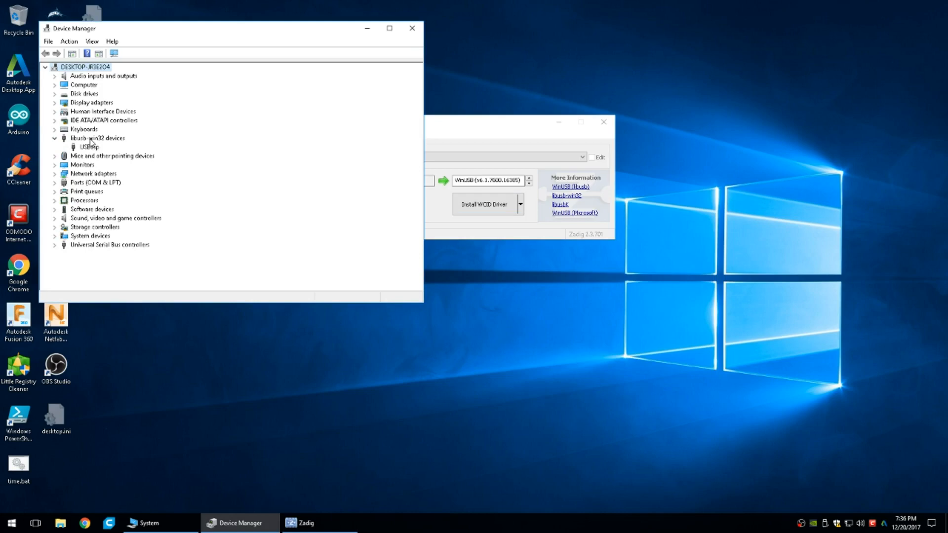
- Enable List All Devices in Zadig's Options menu
{"action": "left_click", "coordinate": [353, 122]}
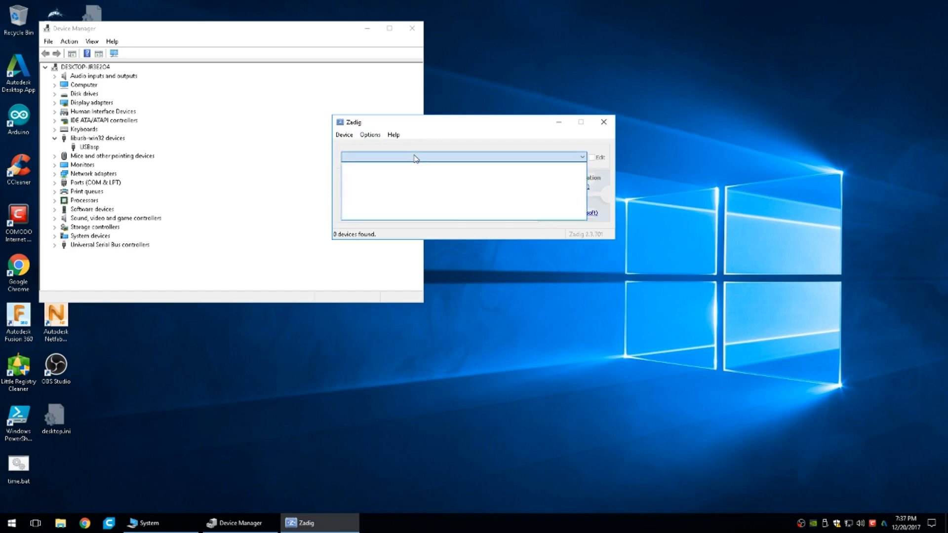
{"action": "left_click", "coordinate": [369, 134]}
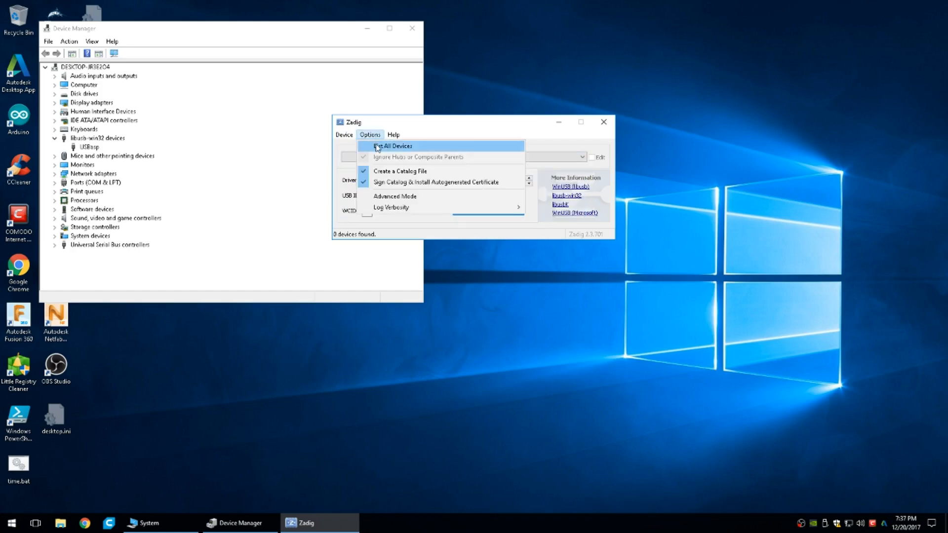
{"action": "left_click", "coordinate": [392, 145]}
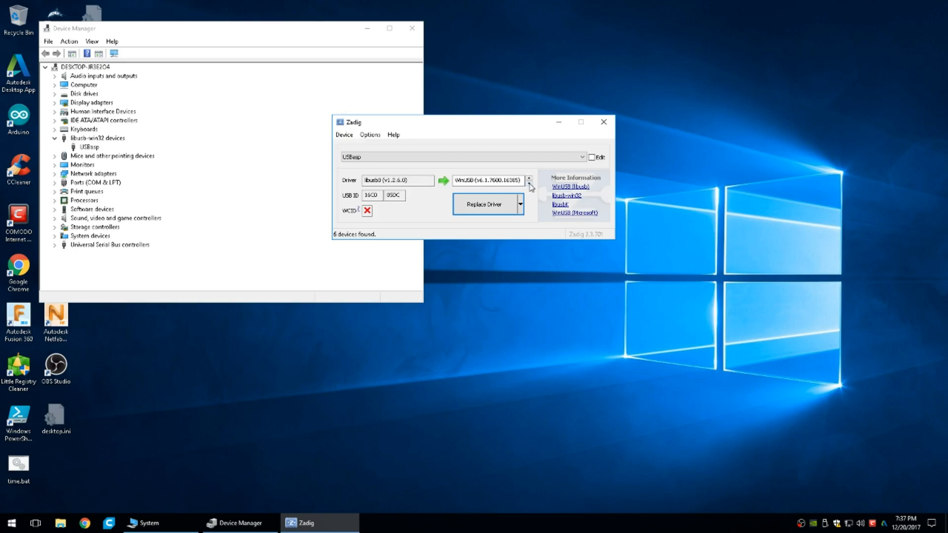
- Set the USBasp target driver to libusbK, install it, and dismiss the success message
{"action": "left_click", "coordinate": [529, 184]}
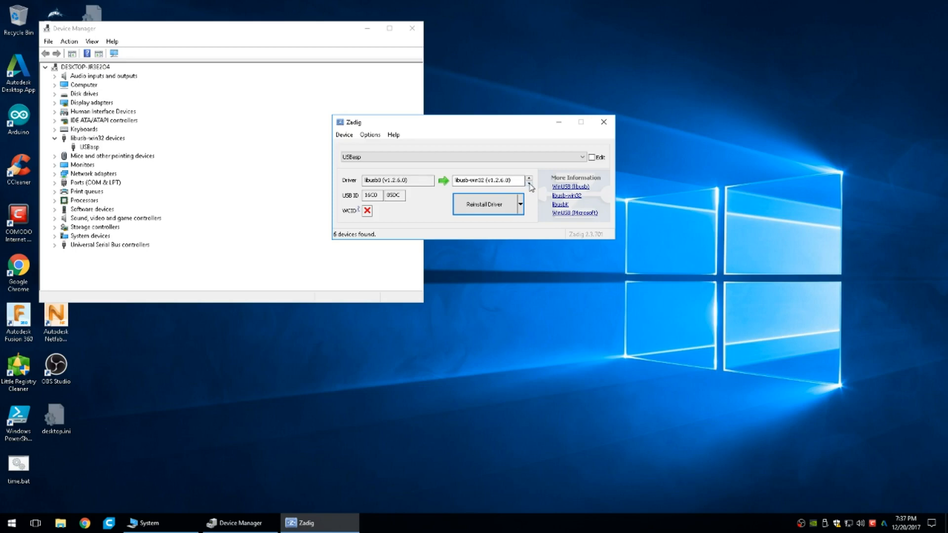
{"action": "left_click", "coordinate": [529, 183]}
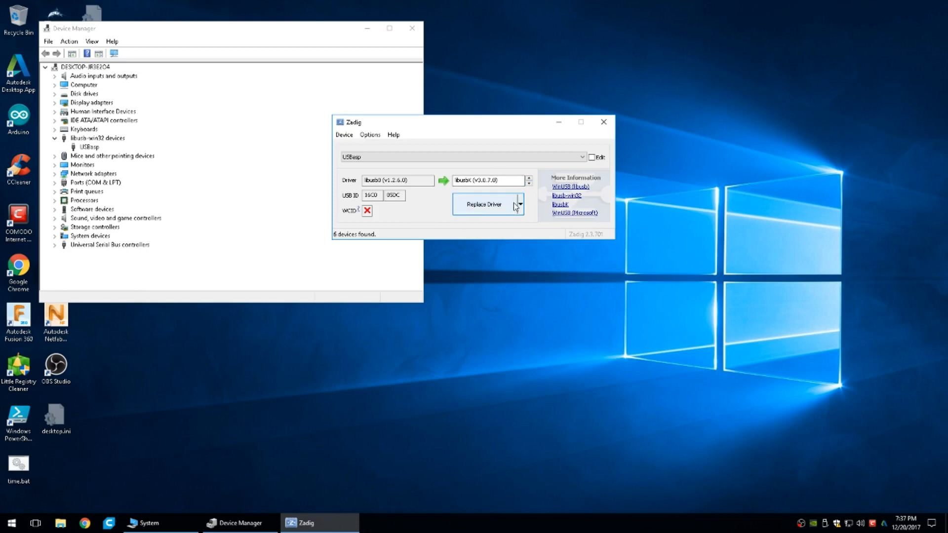
{"action": "left_click", "coordinate": [520, 204]}
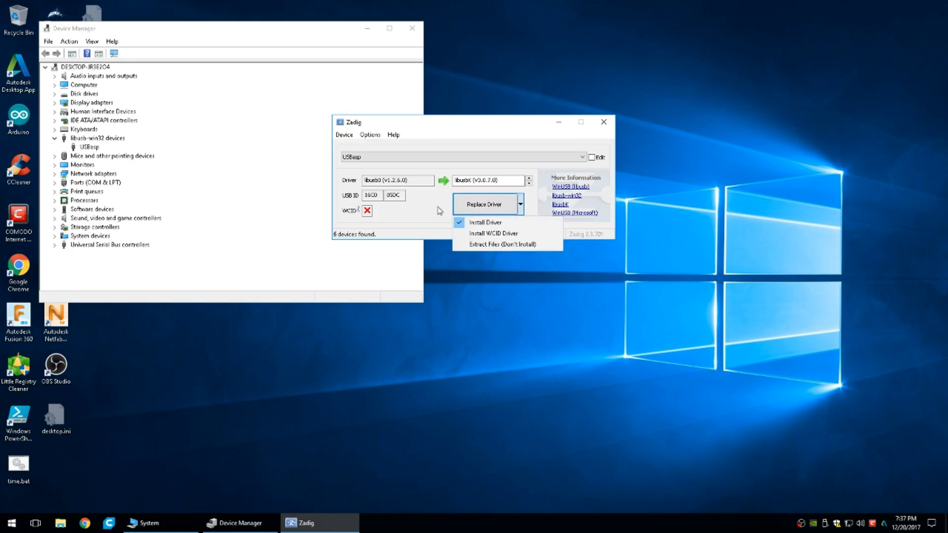
{"action": "left_click", "coordinate": [485, 222]}
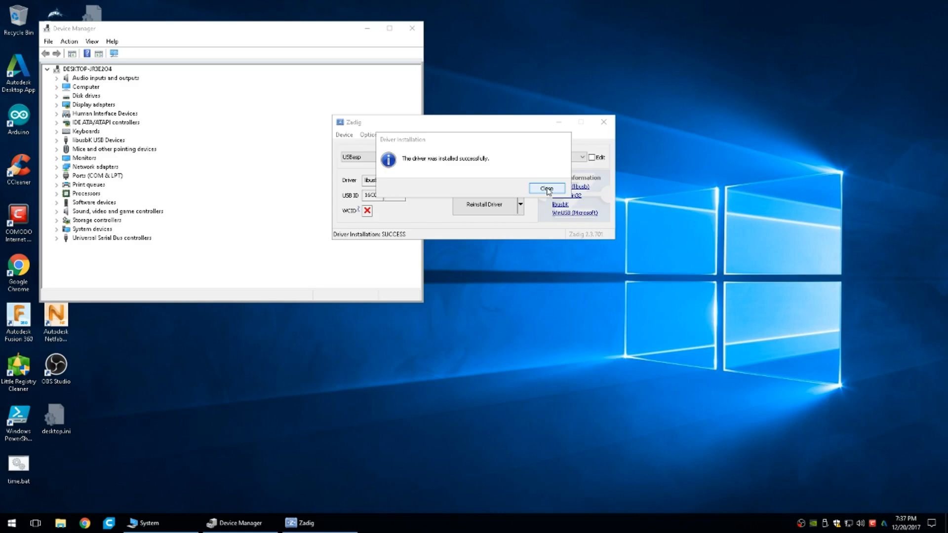
{"action": "left_click", "coordinate": [547, 188]}
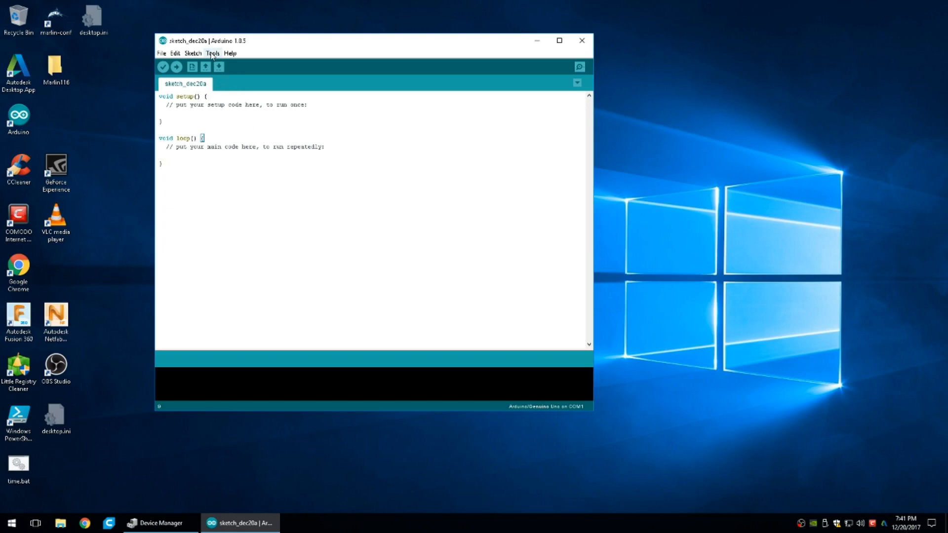
- Select Arduino Nano under Tools > Board, then recheck that the port is COM1
{"action": "left_click", "coordinate": [213, 53]}
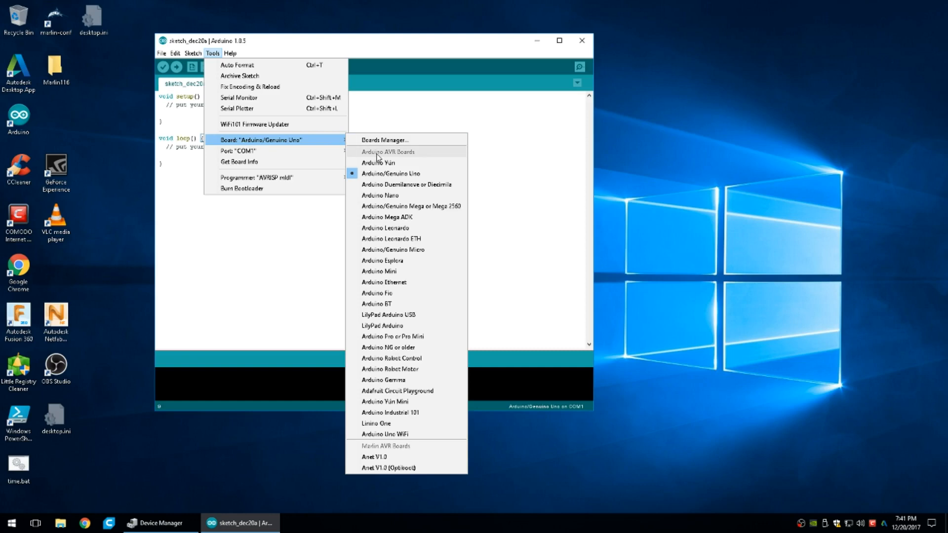
{"action": "mouse_move", "coordinate": [380, 195]}
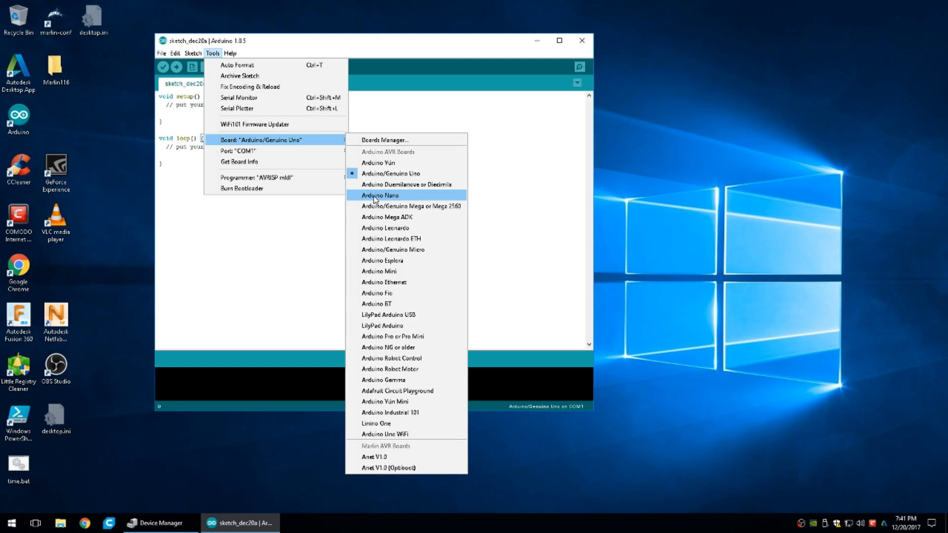
{"action": "mouse_move", "coordinate": [386, 197]}
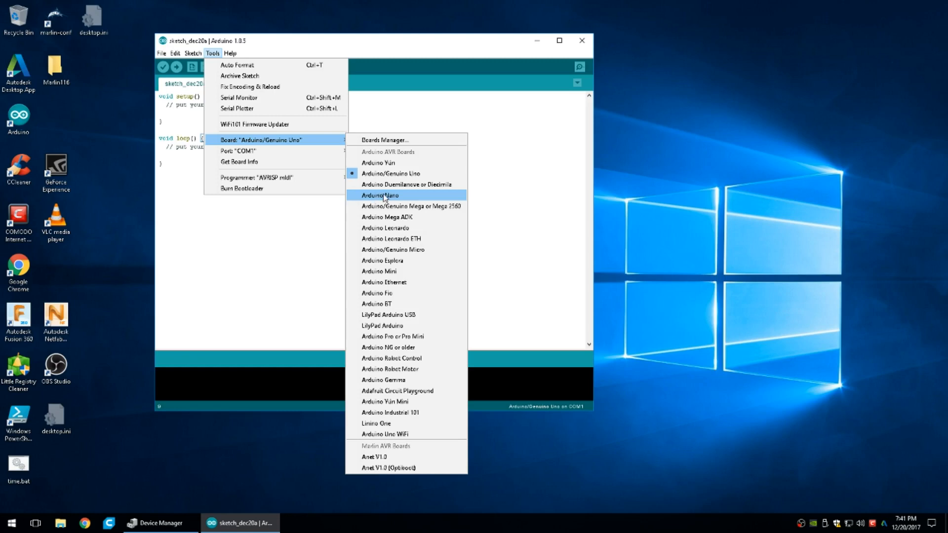
{"action": "mouse_move", "coordinate": [385, 228]}
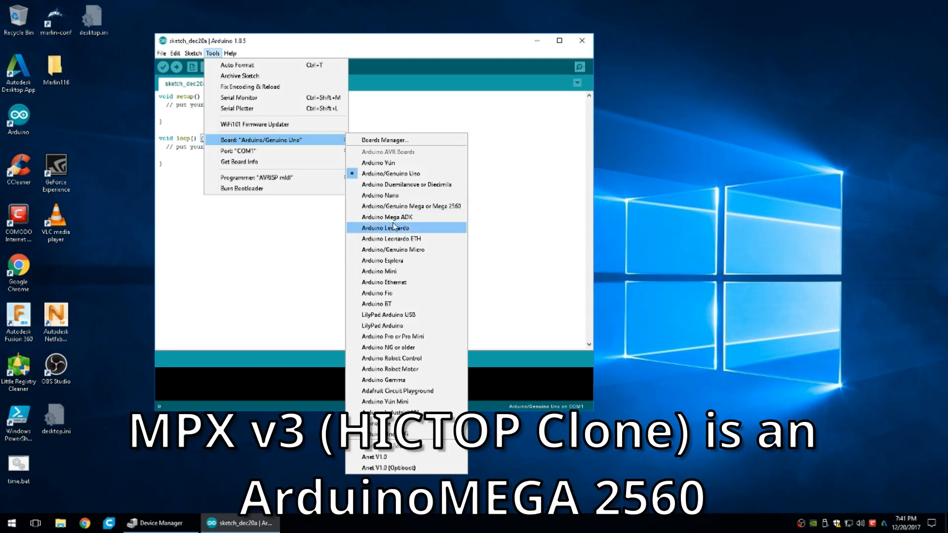
{"action": "mouse_move", "coordinate": [380, 196]}
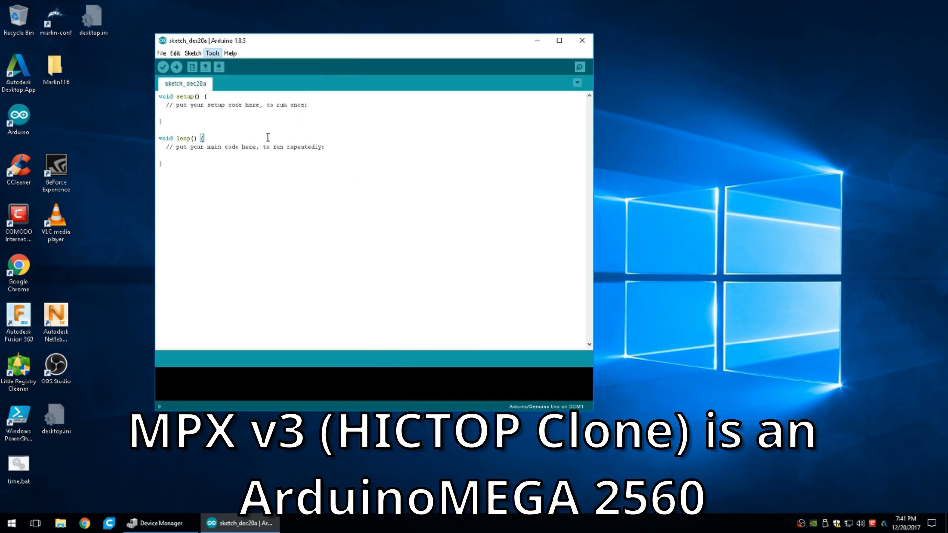
{"action": "left_click", "coordinate": [212, 54]}
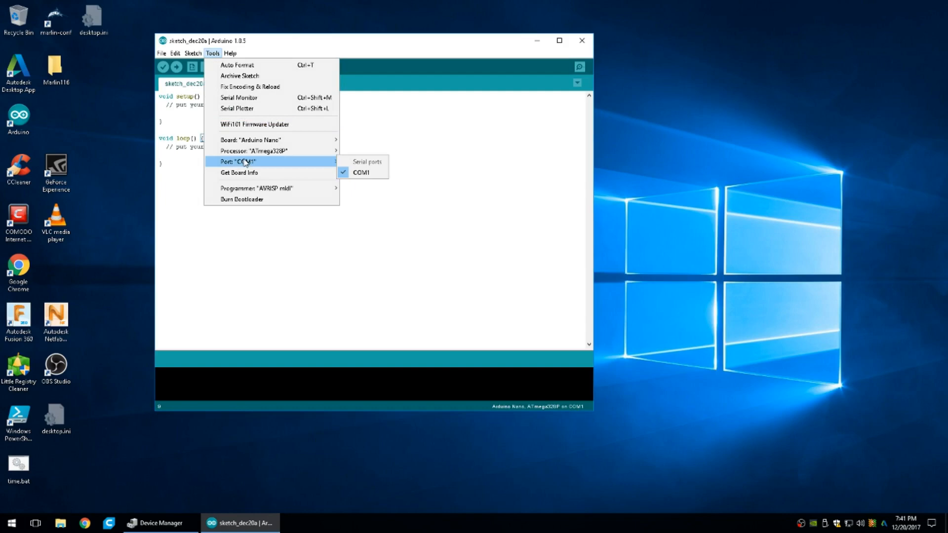
{"action": "mouse_move", "coordinate": [246, 184]}
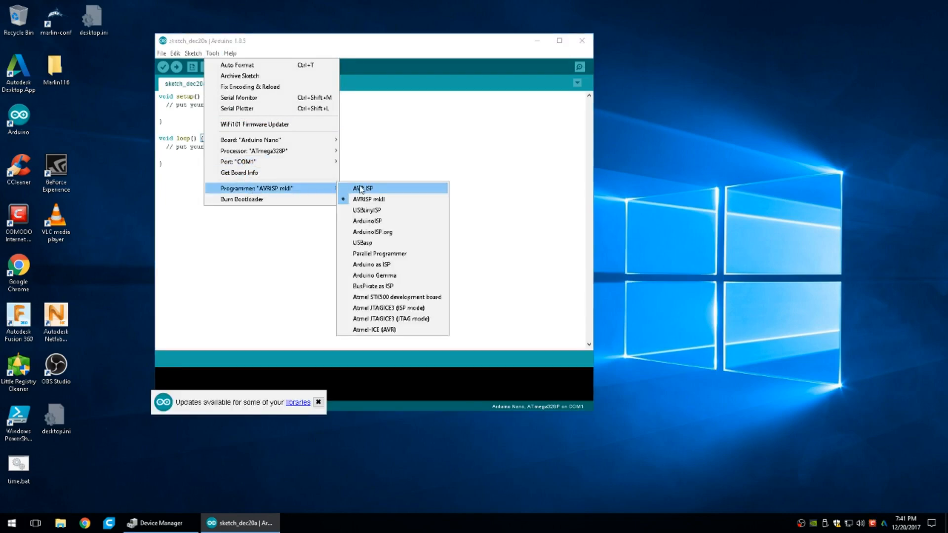
{"action": "mouse_move", "coordinate": [364, 243]}
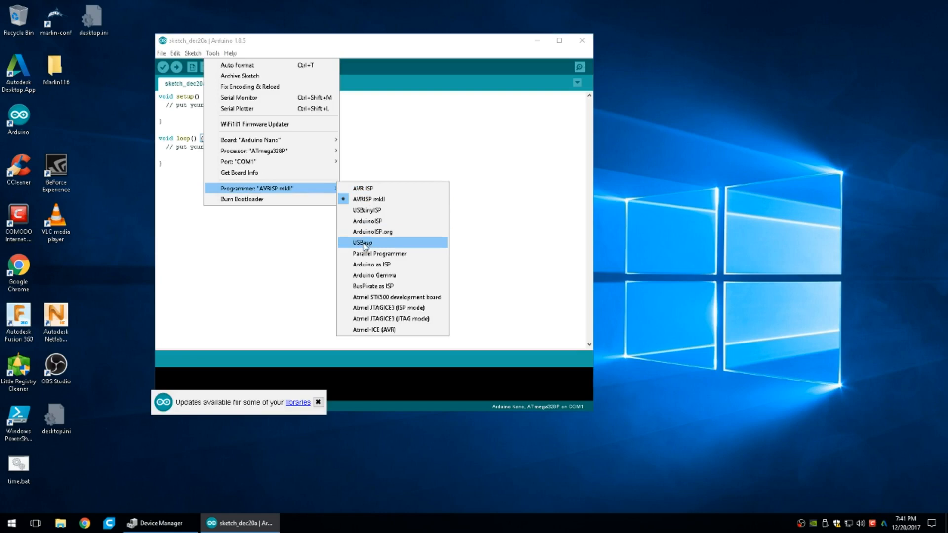
- Choose USBasp as programmer, start Burn Bootloader, and dismiss the library update notice
{"action": "left_click", "coordinate": [362, 242]}
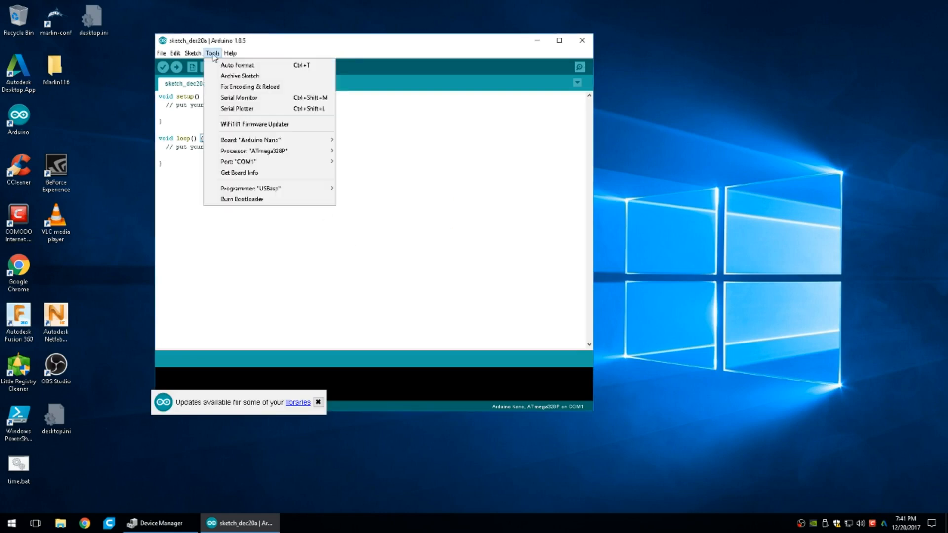
{"action": "left_click", "coordinate": [240, 199]}
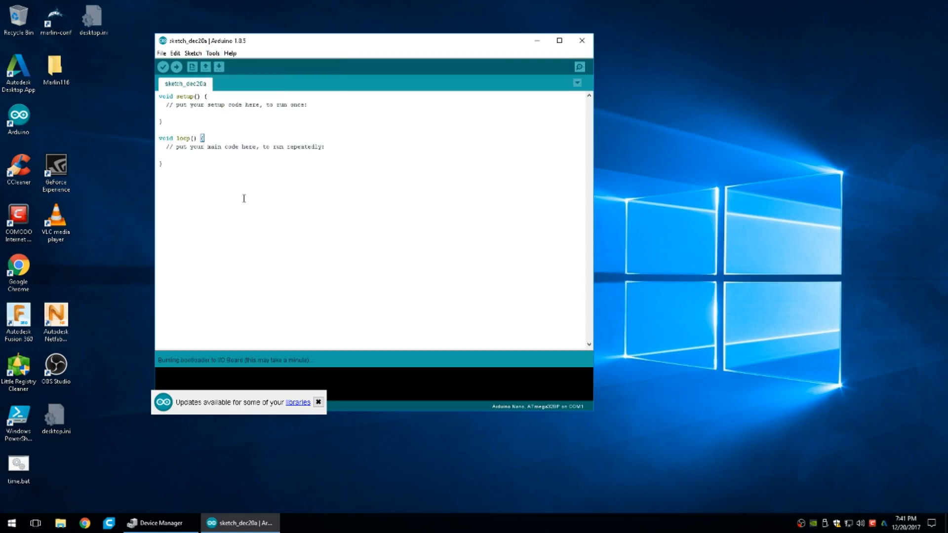
{"action": "left_click", "coordinate": [318, 401]}
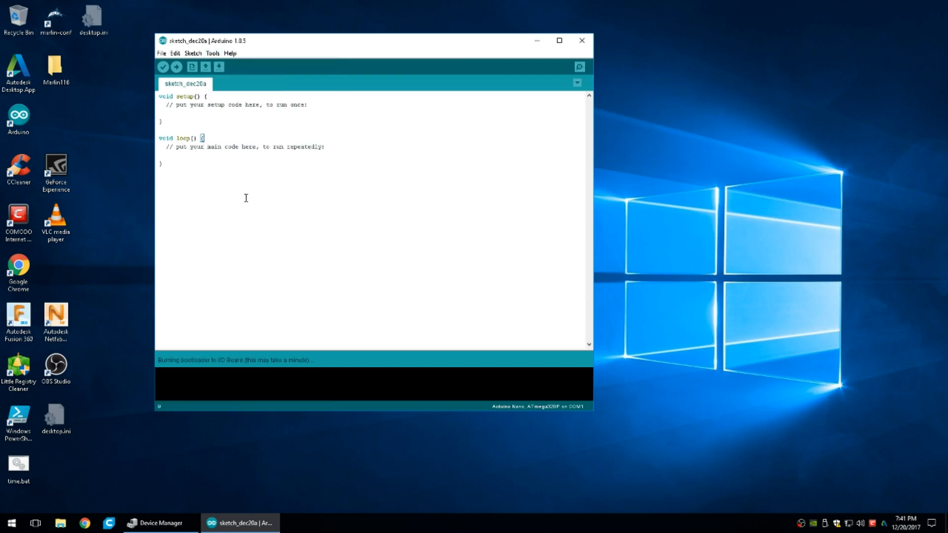